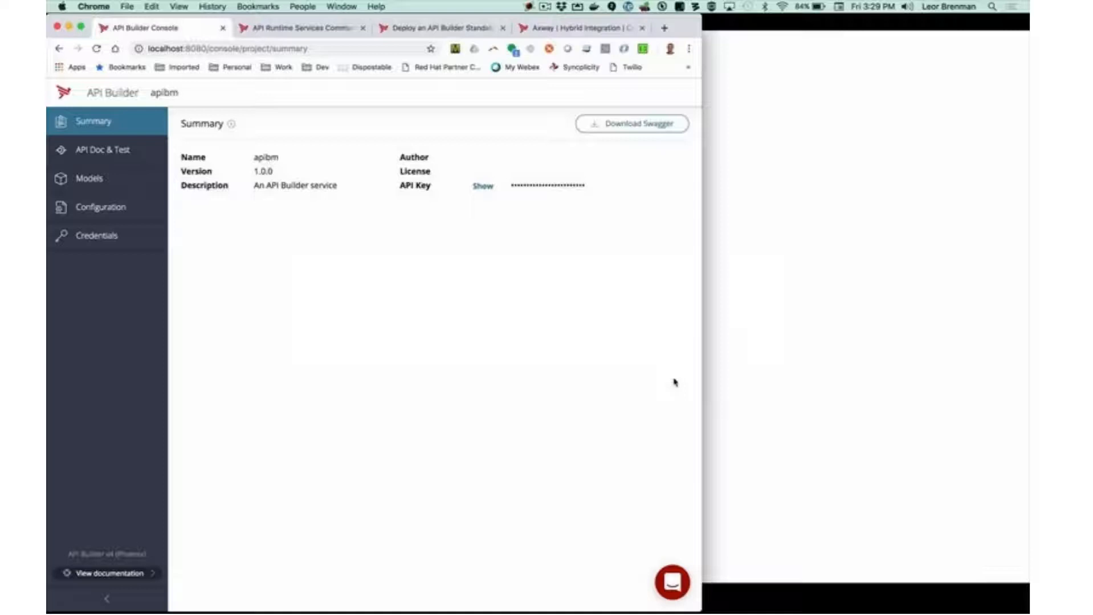
mouse_move(571, 308)
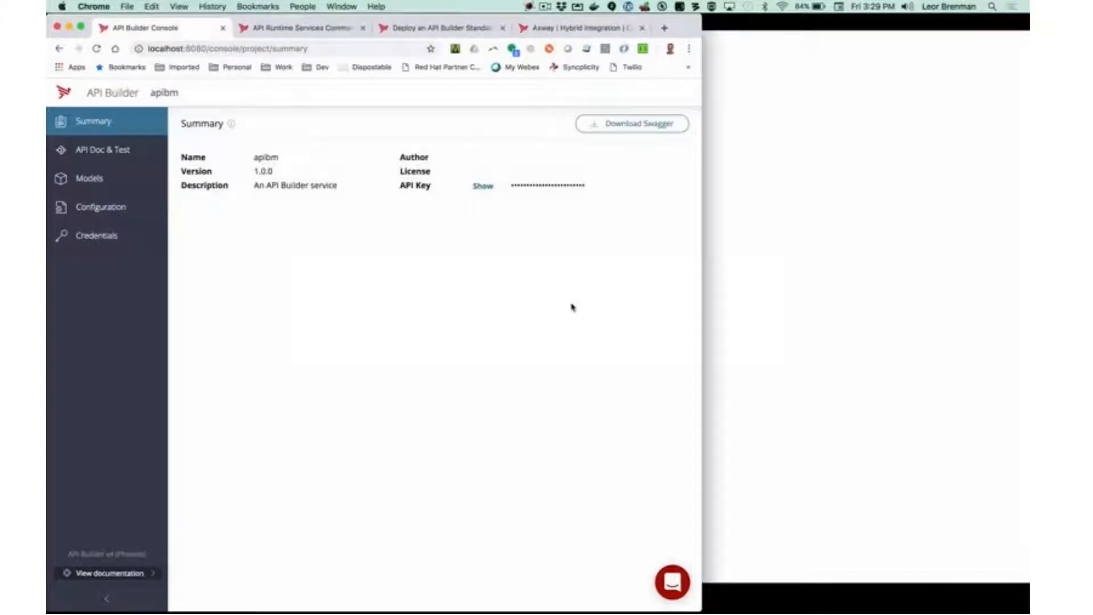
mouse_move(453, 238)
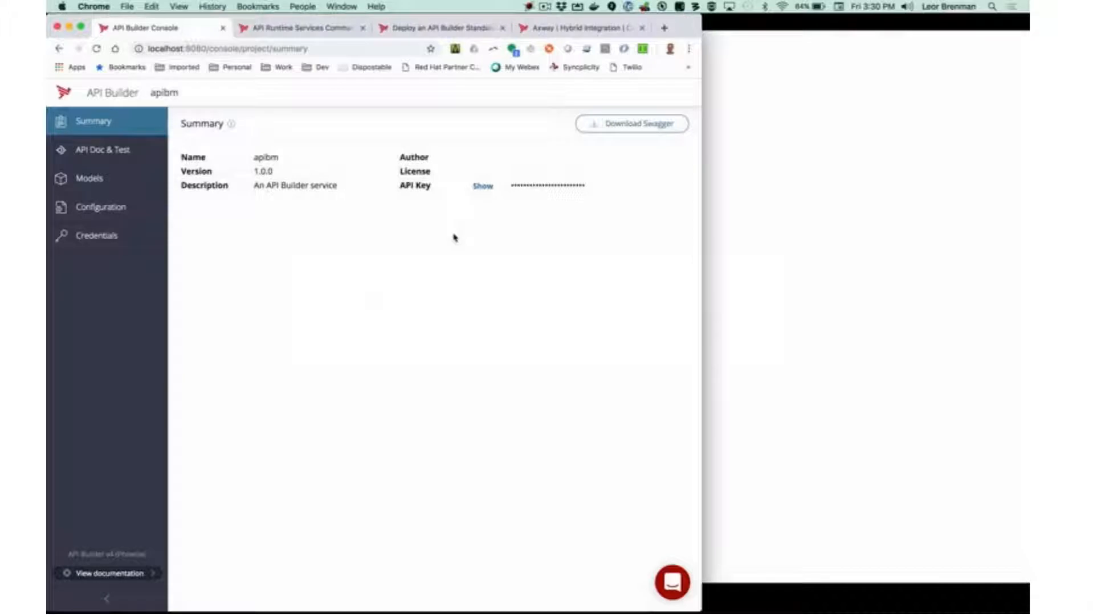
mouse_move(222, 165)
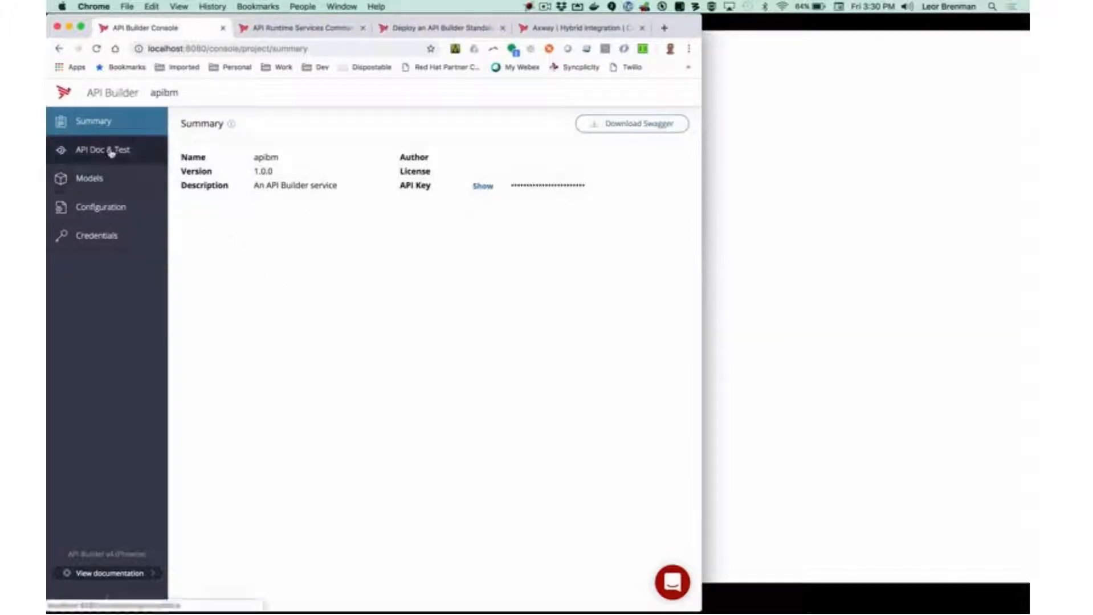
- Execute the mongo/dog GET Find All request in API Doc & Test, repeating it while watching the log
click(103, 149)
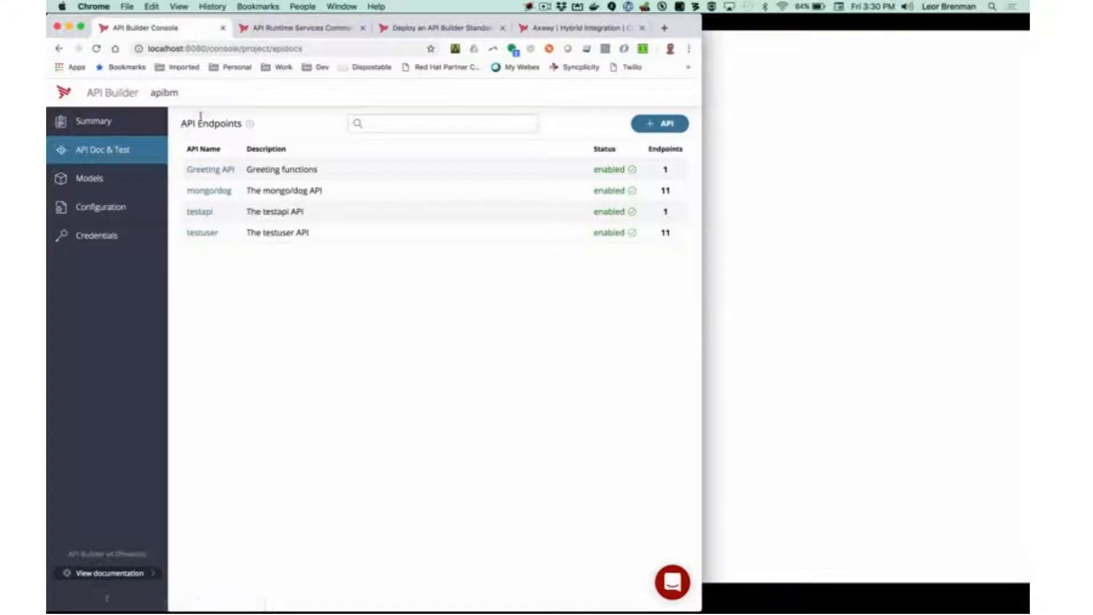
click(208, 190)
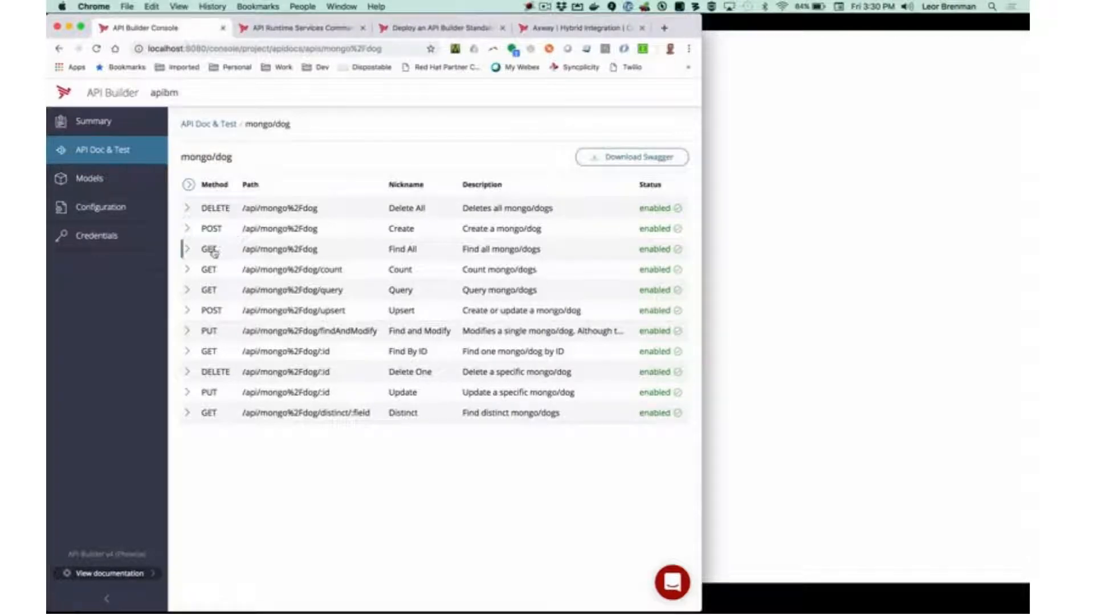
click(209, 249)
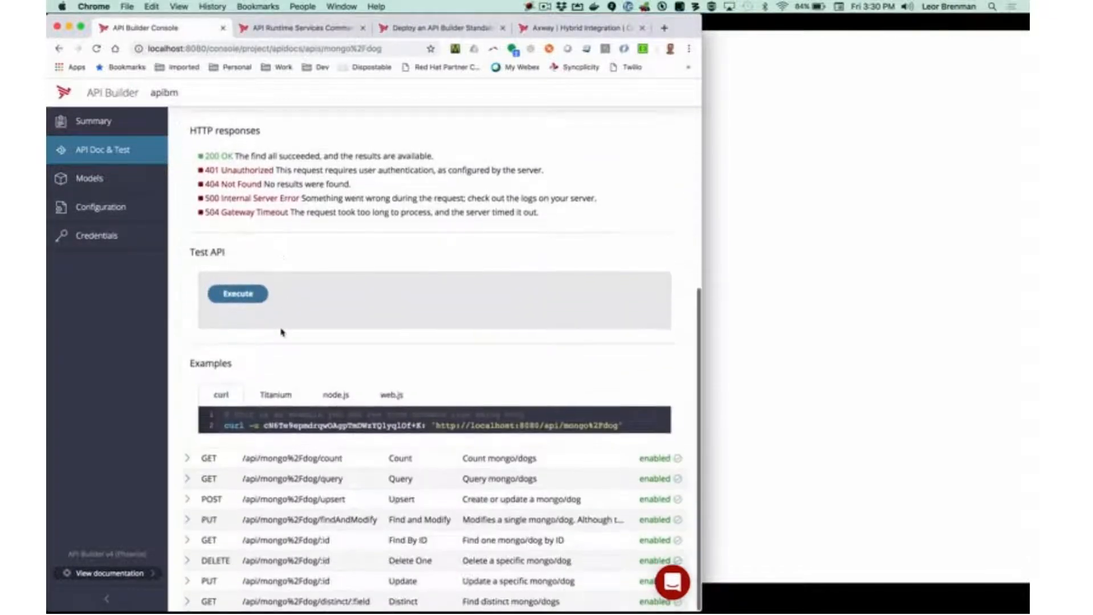
click(237, 294)
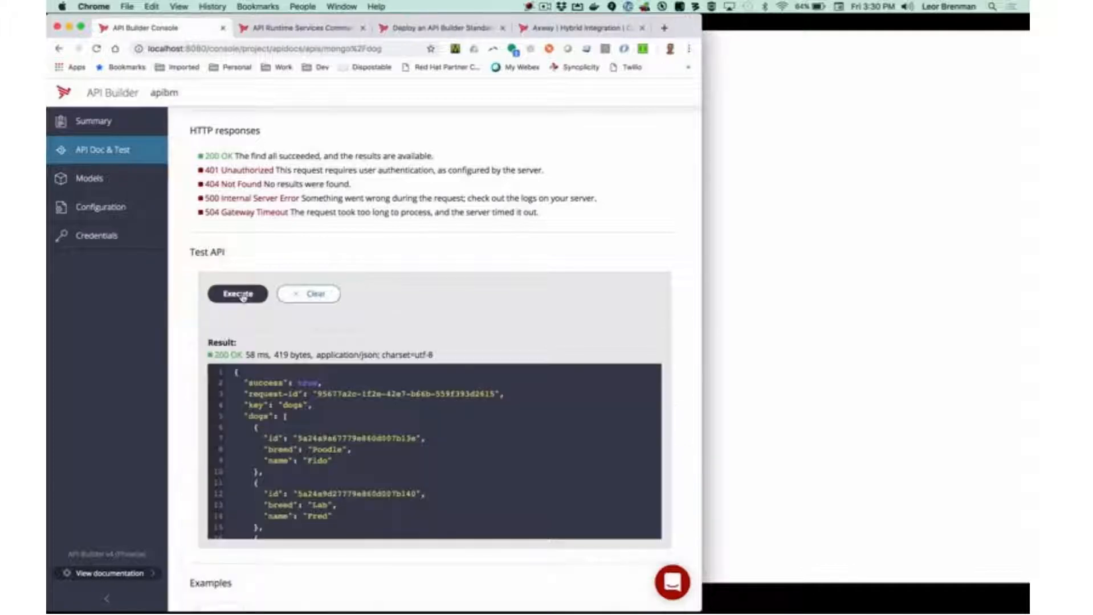
click(237, 293)
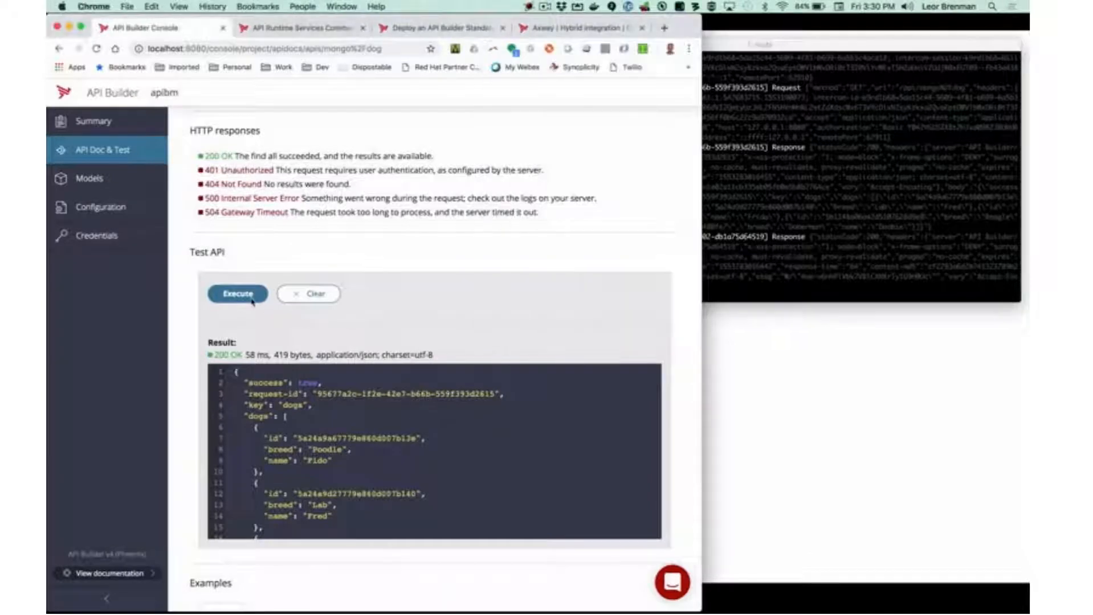
click(237, 294)
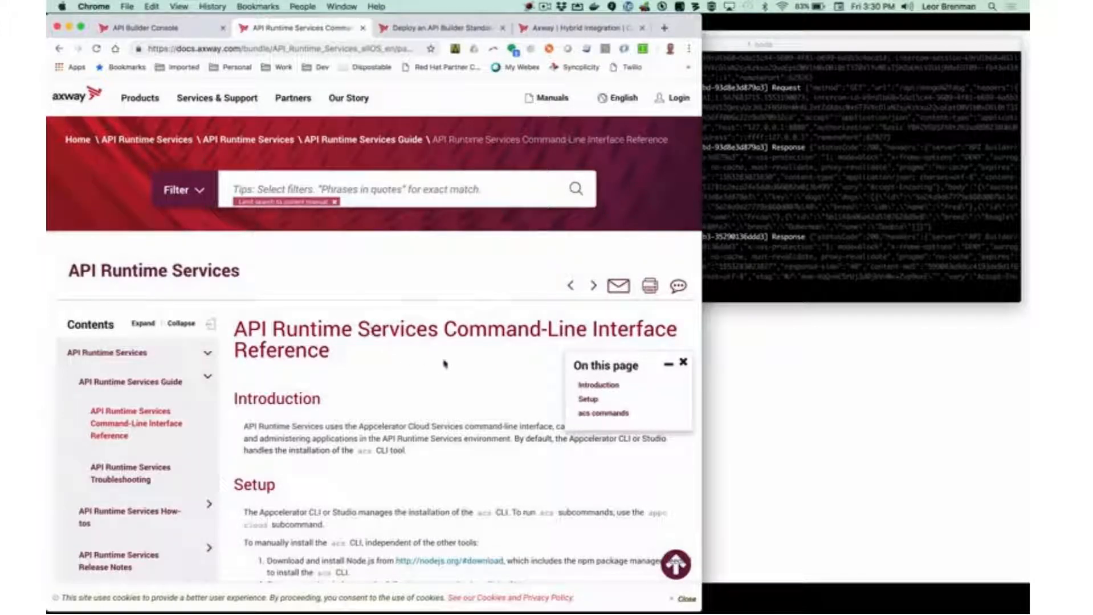
mouse_move(439, 420)
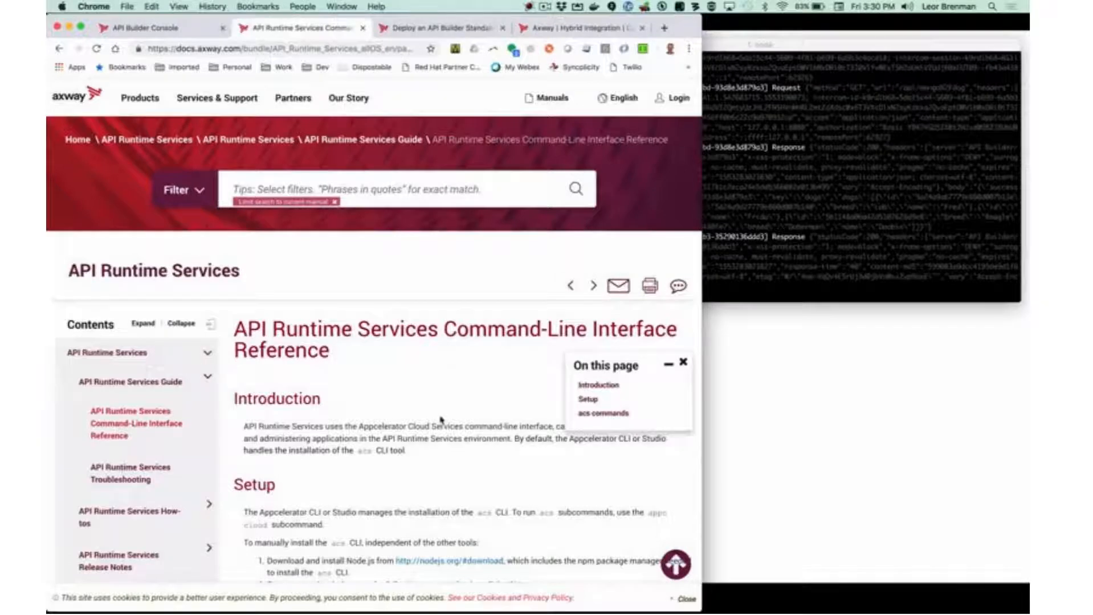
- Scroll through the acs install and login instructions, then switch to the Axway home page
scroll(down, 3)
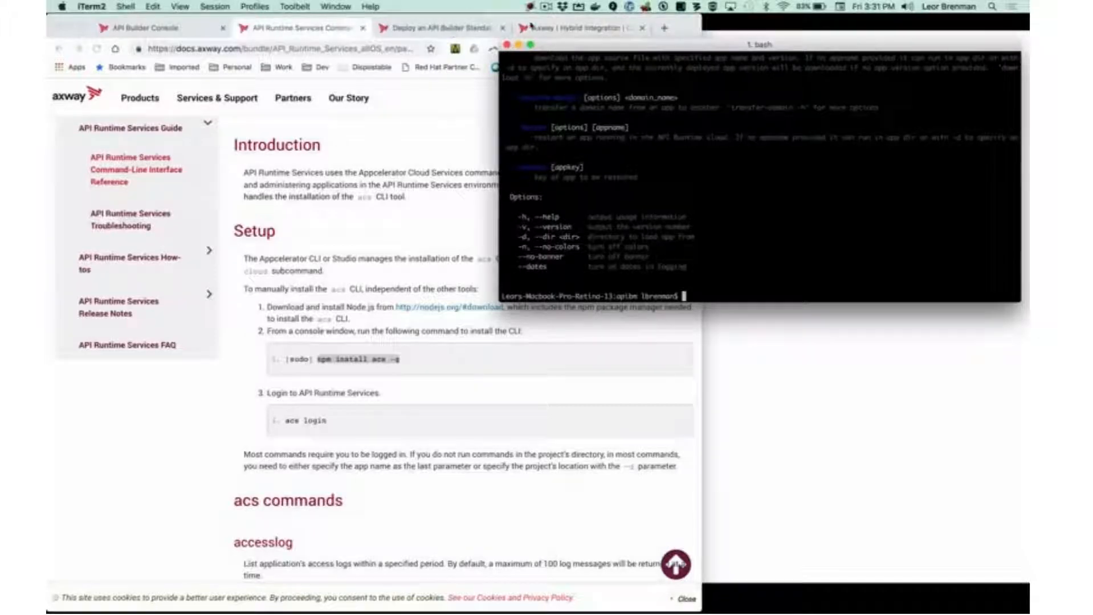
click(582, 28)
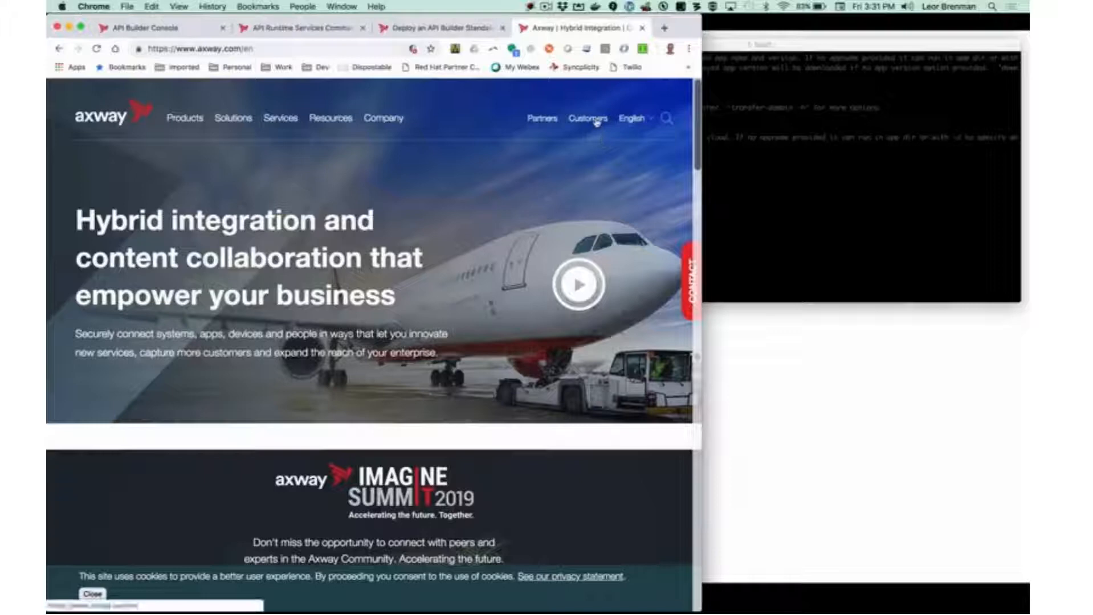
- Go to the AMPLIFY Platform login page through axway.com's Customers menu
click(588, 118)
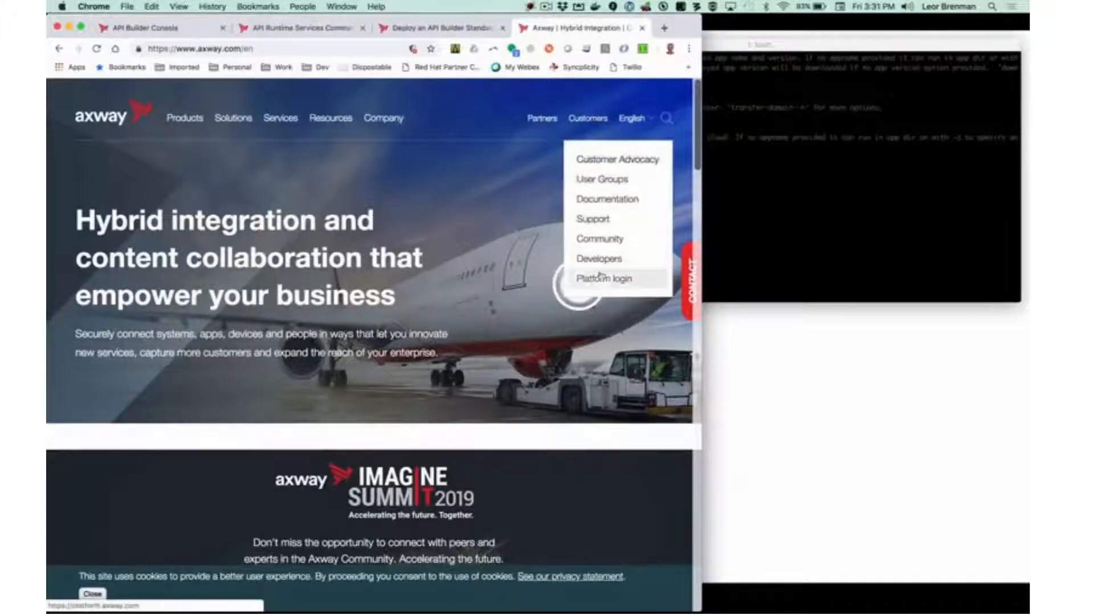
click(604, 278)
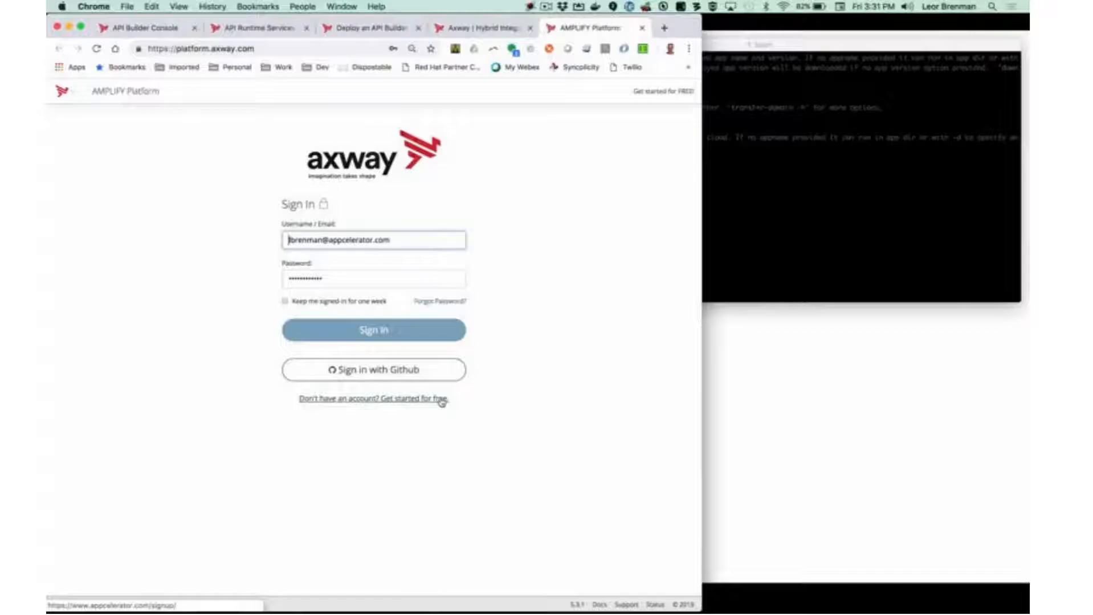
click(376, 28)
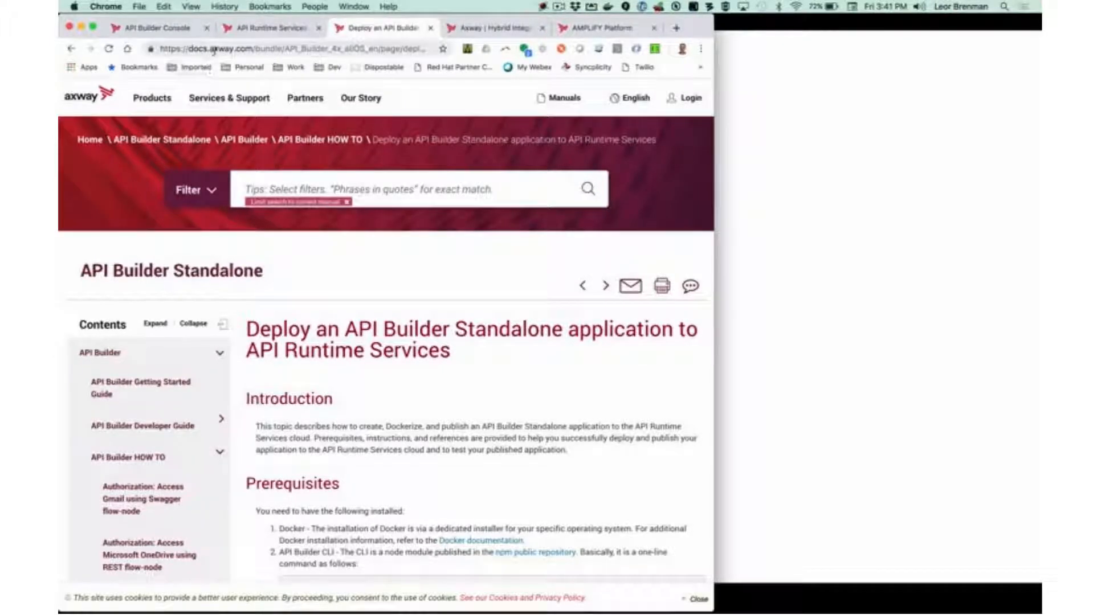
mouse_move(331, 310)
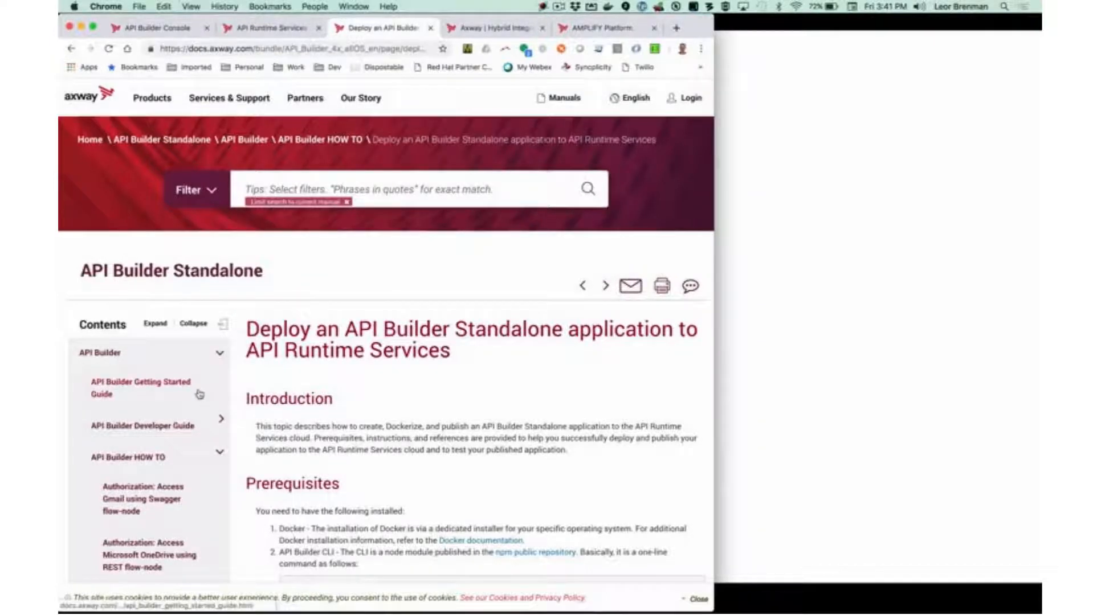
- Scroll the Standalone deployment guide past Prerequisites and Step 1 to Step 2's port change
scroll(down, 3)
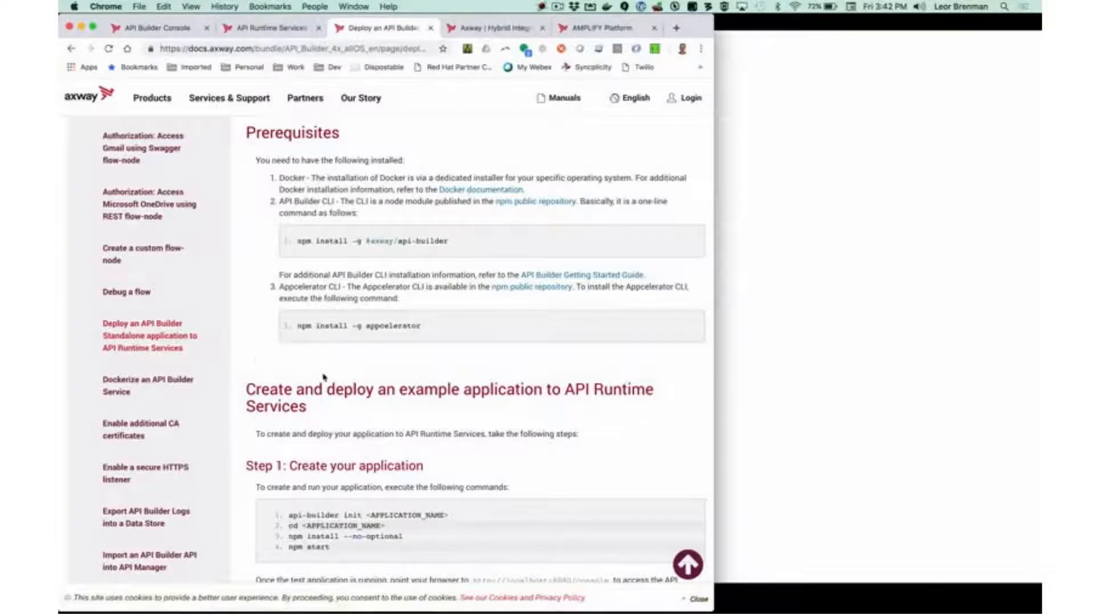
scroll(down, 3)
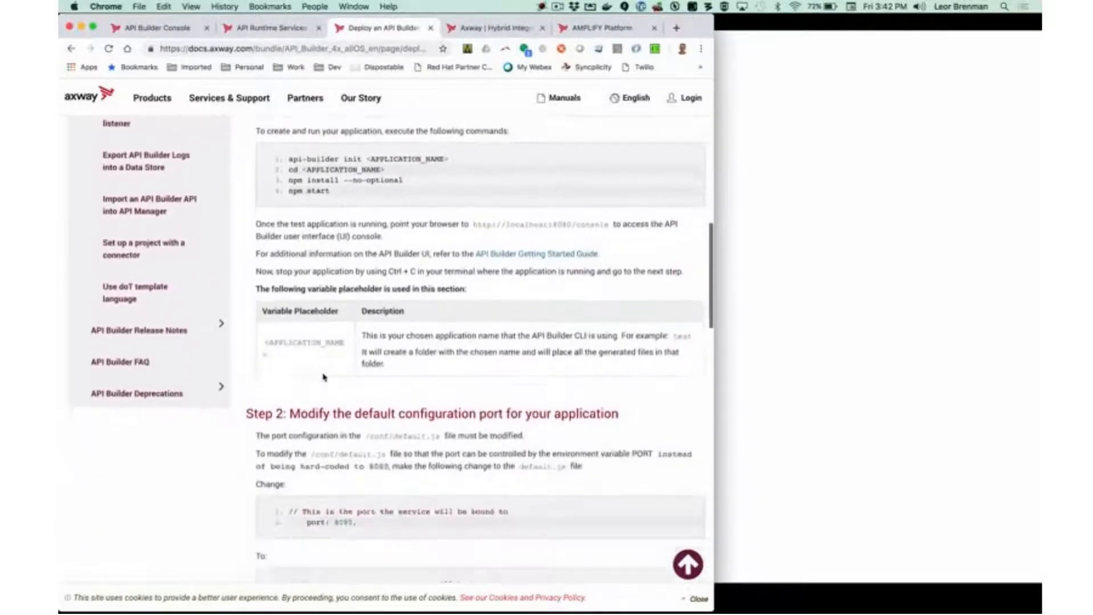
scroll(down, 3)
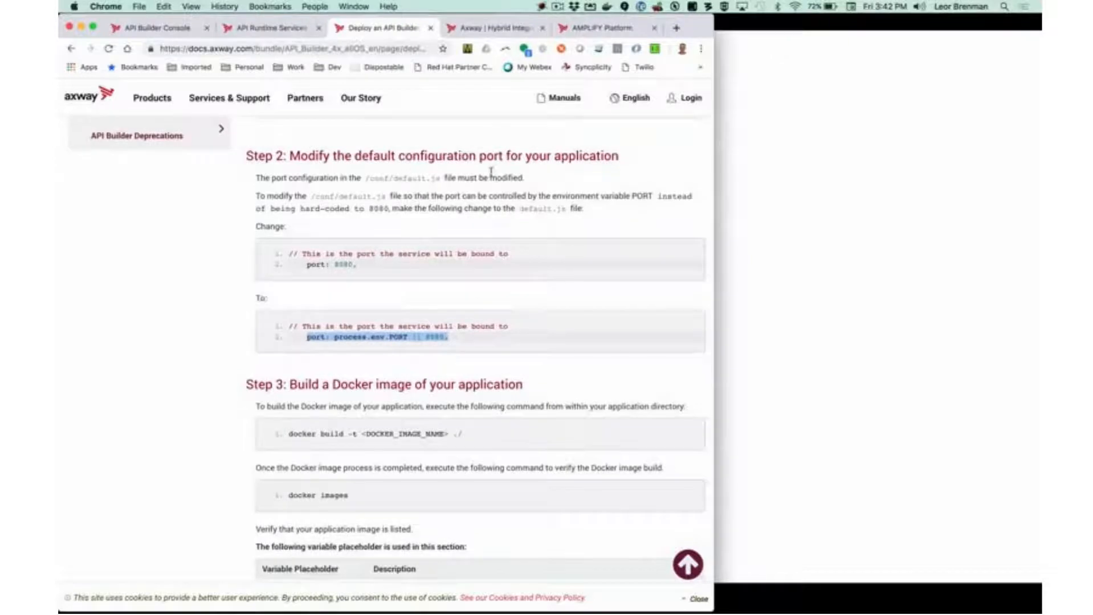
mouse_move(310, 272)
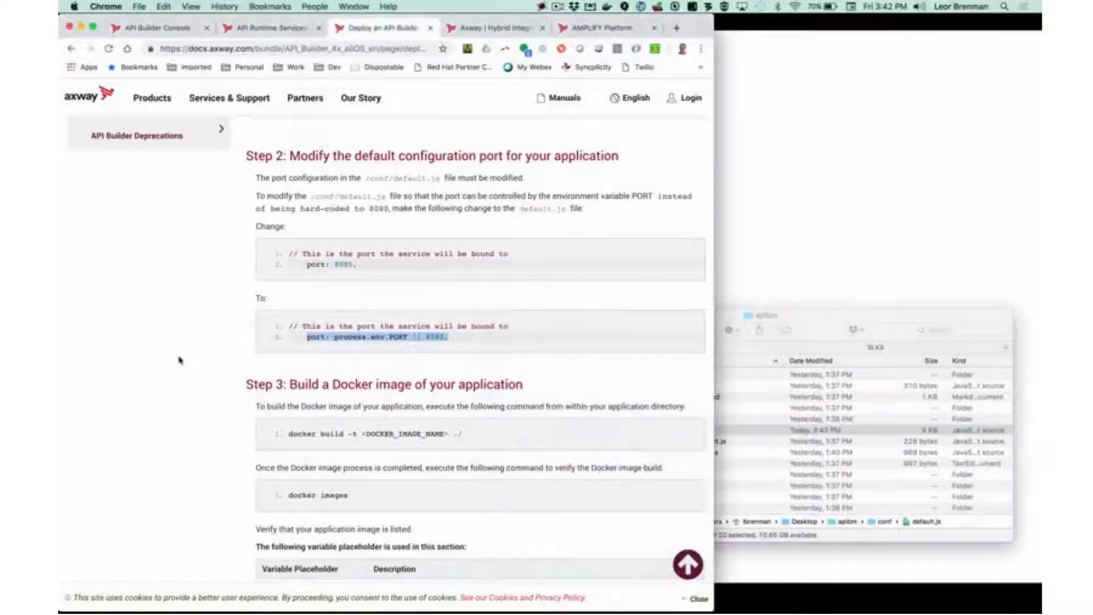
mouse_move(294, 443)
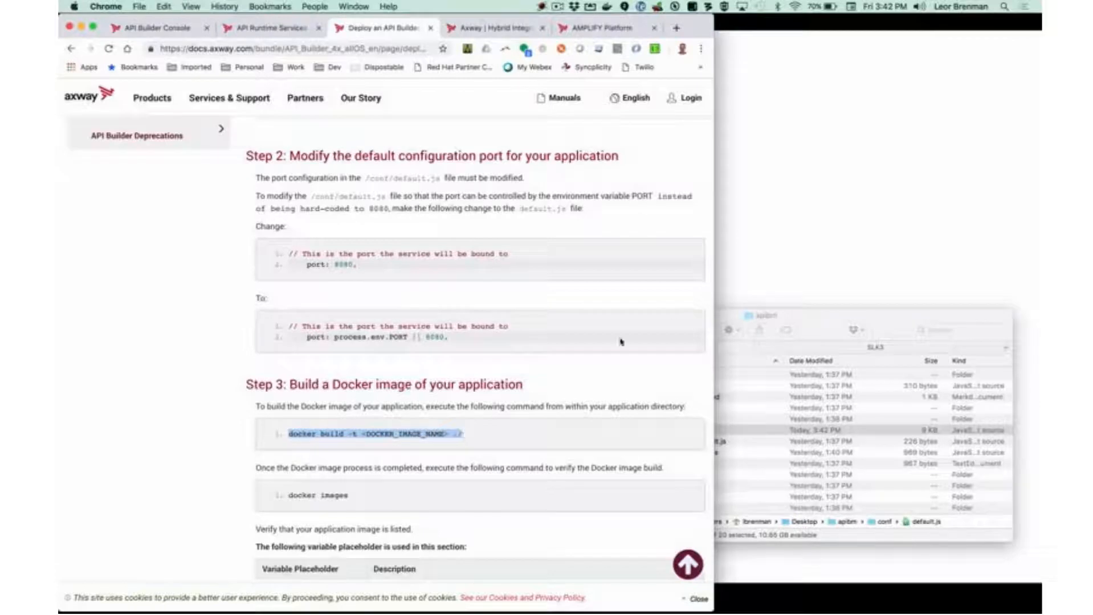
- Check the Docker image build in iTerm2, then open the API Runtime Services CLI reference
key(cmd+tab)
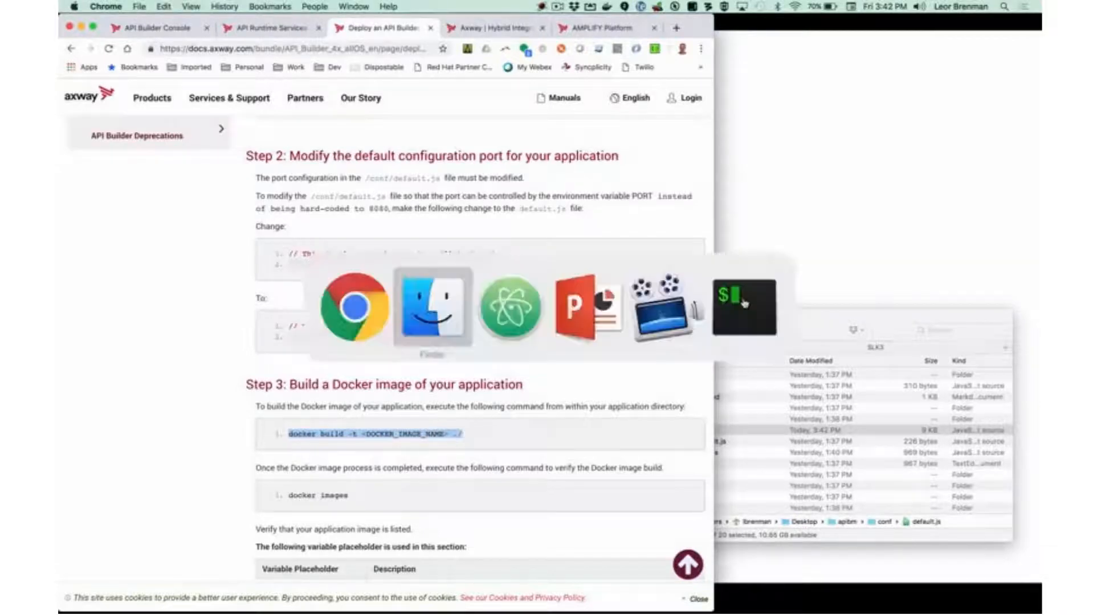
click(744, 307)
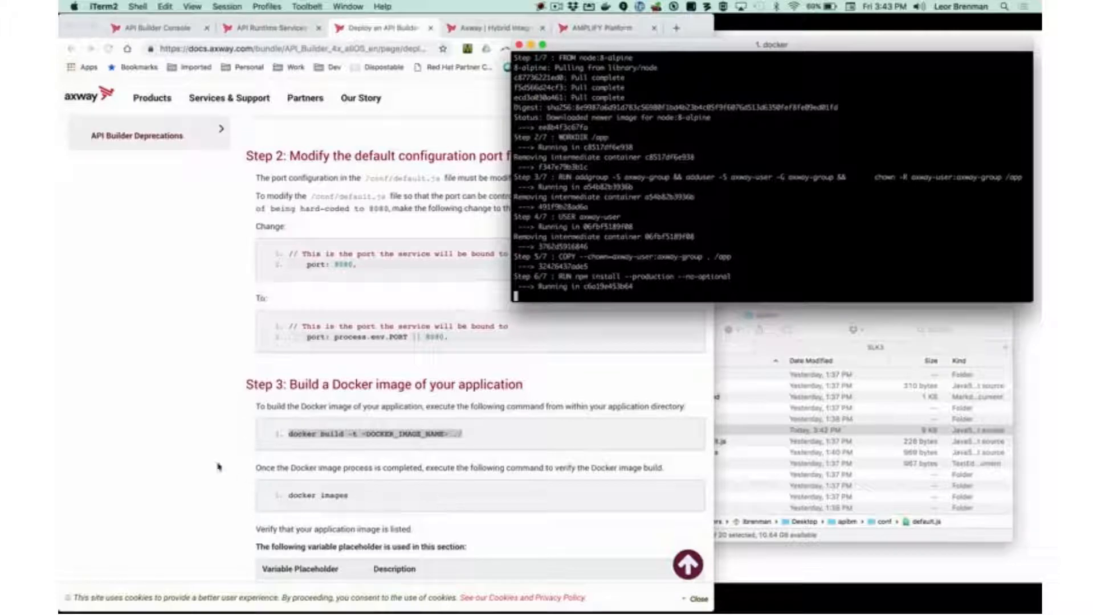
scroll(down, 3)
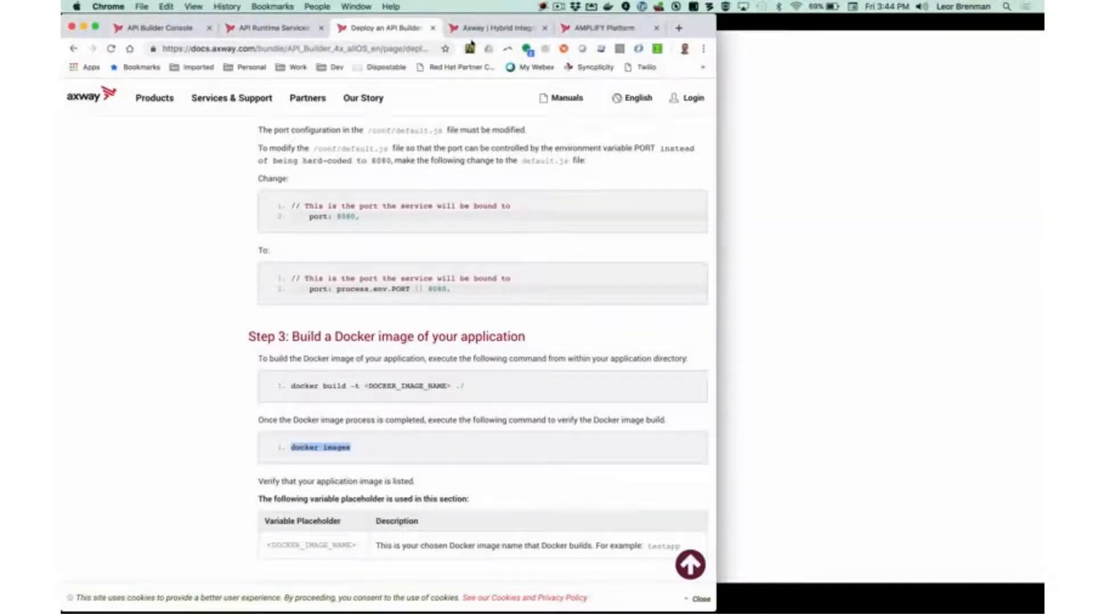
click(272, 28)
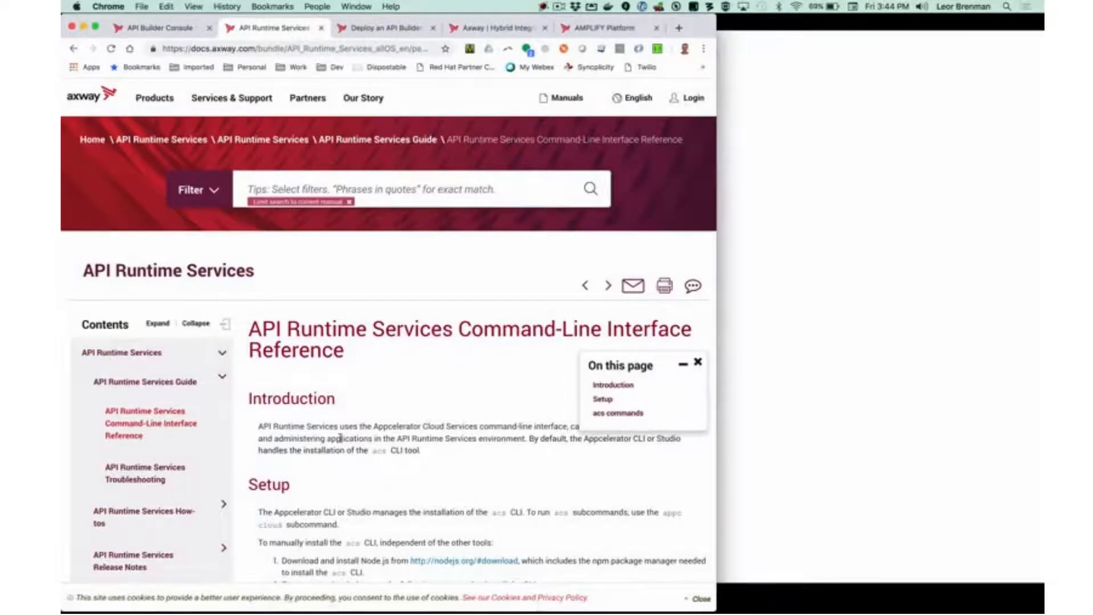
- Review the acs commands, run 'acs login', and enter the apibm version 0.1 publish command
scroll(down, 3)
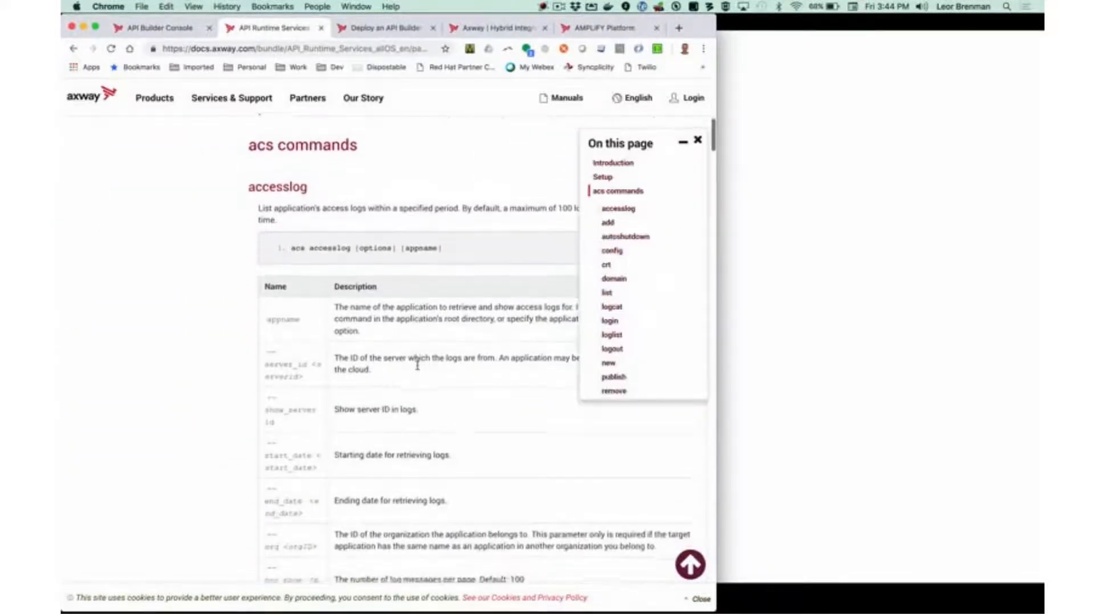
scroll(down, 3)
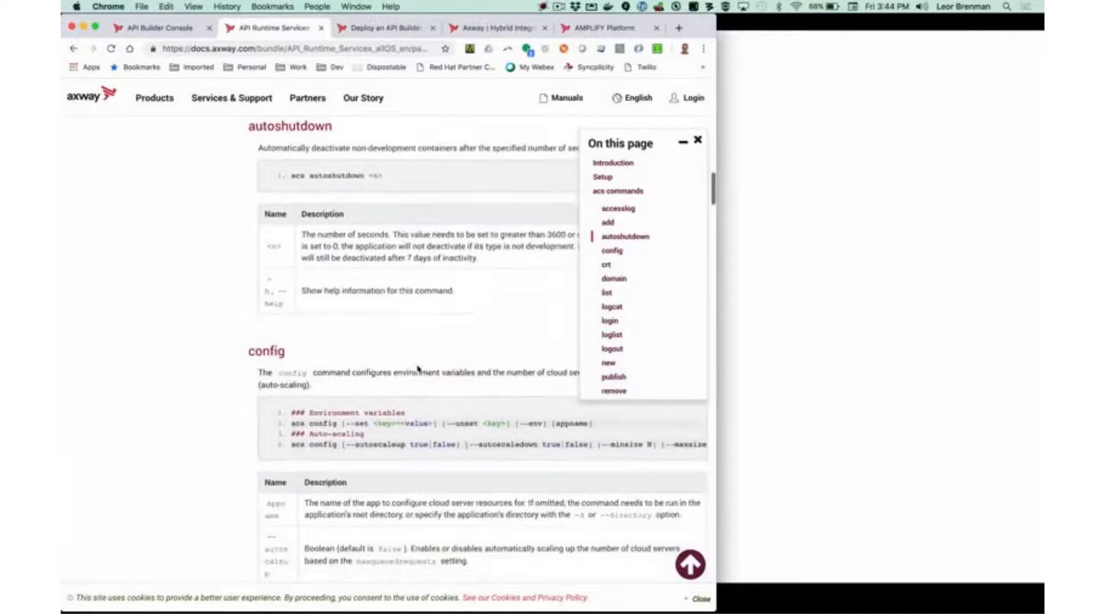
scroll(down, 3)
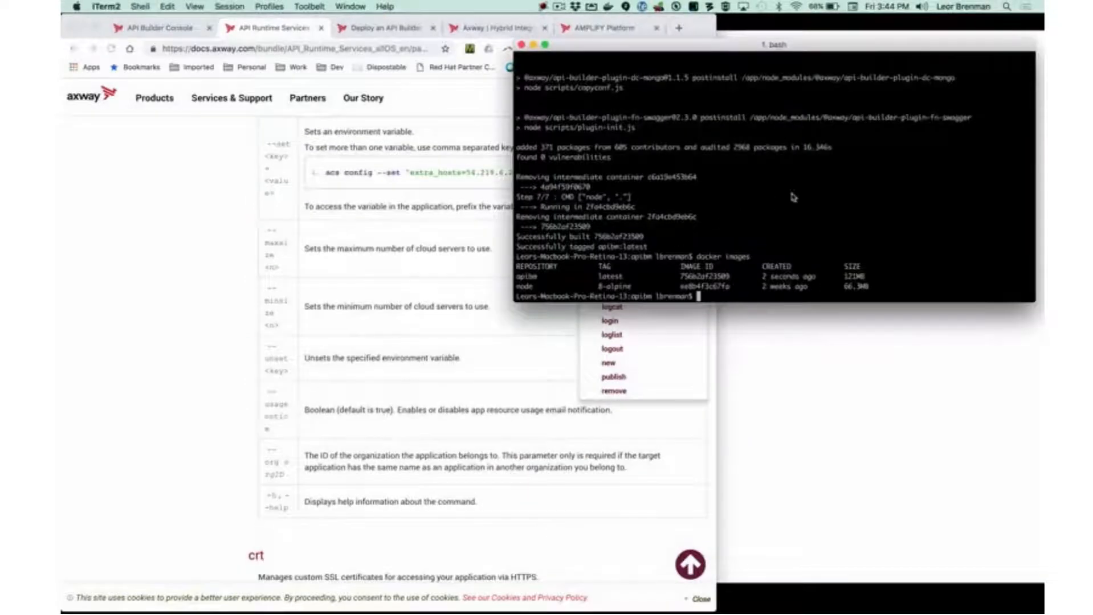
text(acs login)
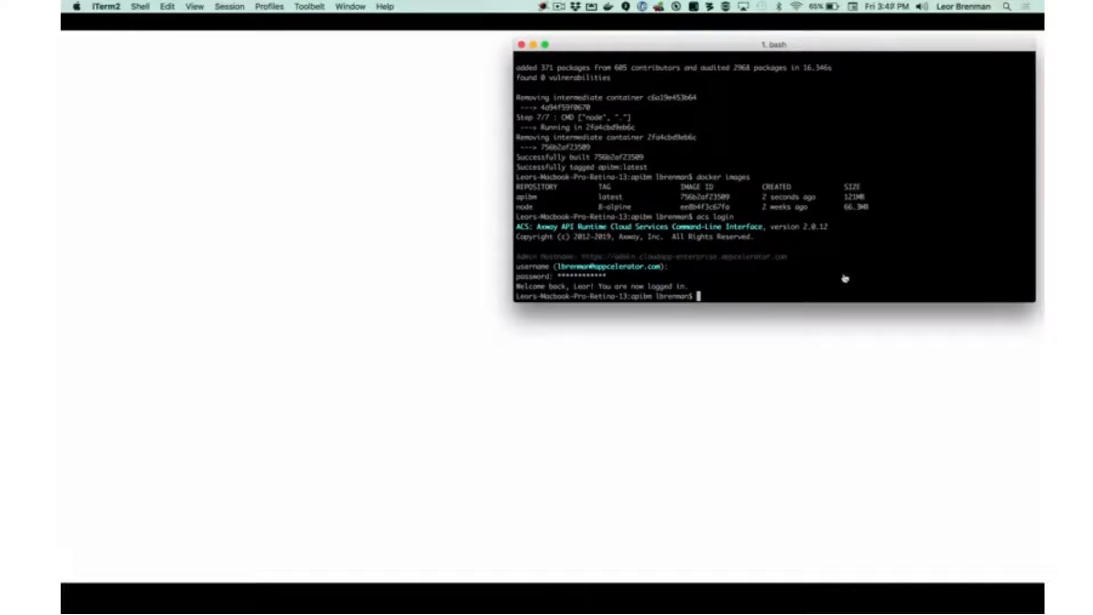
text(acs publish apibm --delete_oldest --force --image apibm --app_version 0.1)
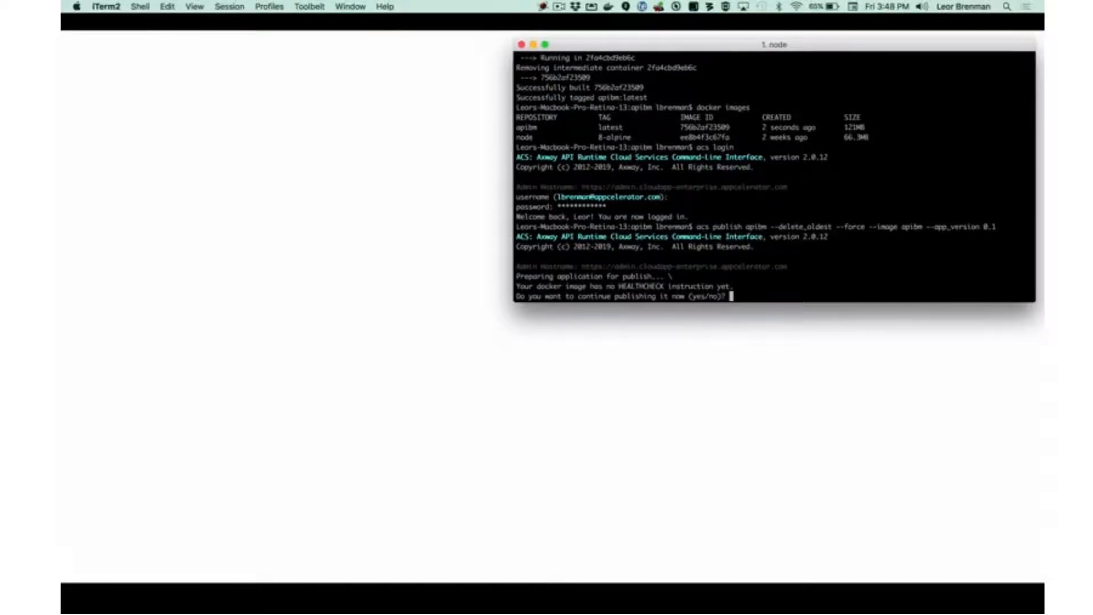
- Confirm the apibm publish with 'yes' and select organization 2
text(yes)
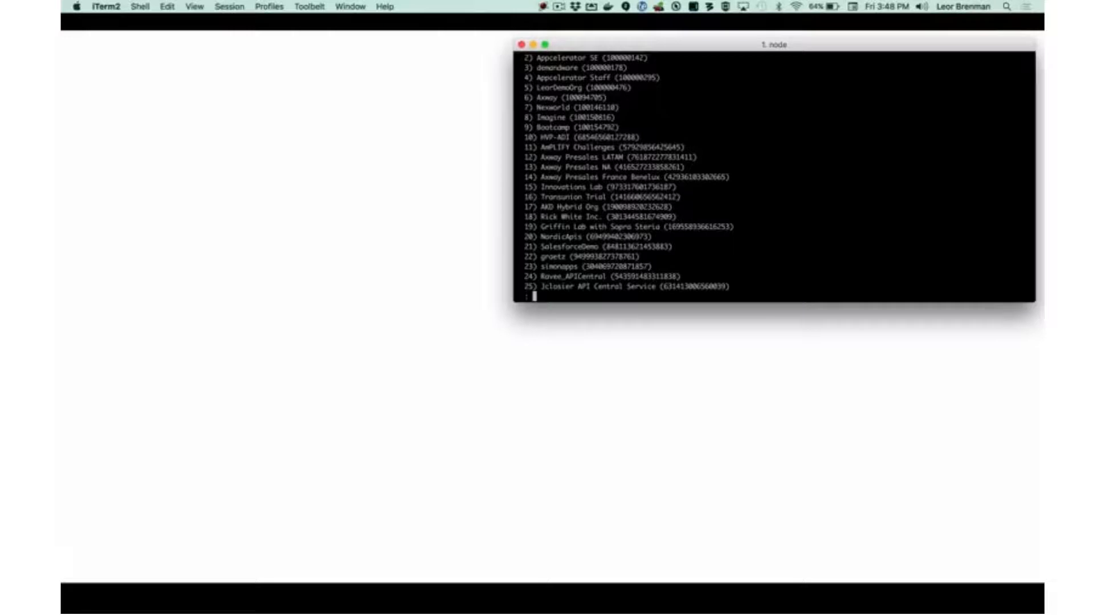
text(2)
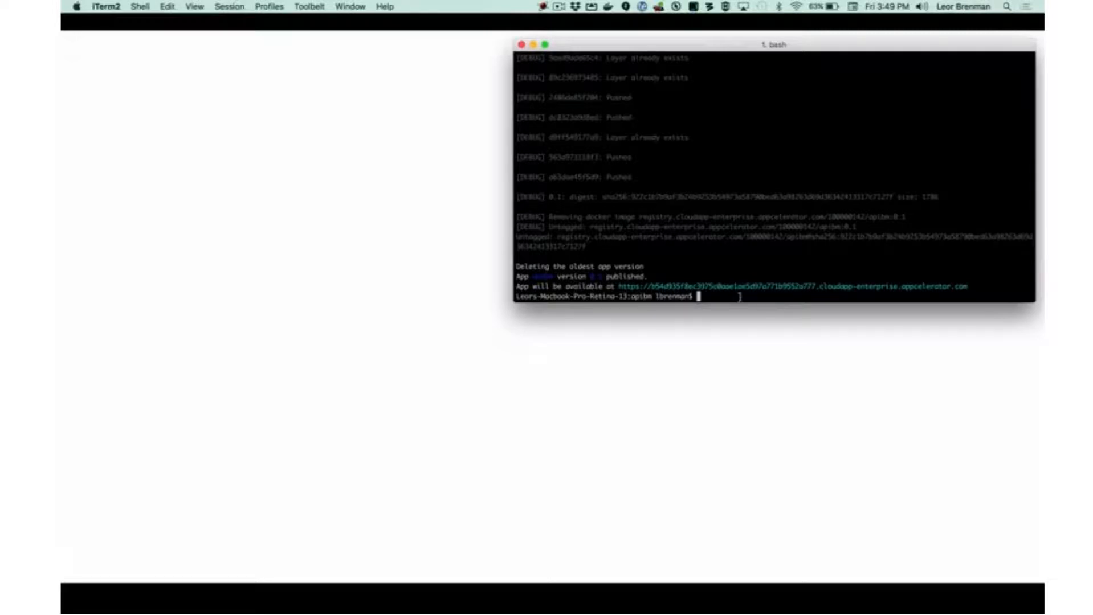
- Run 'acs list apibm' twice until version 0.1 reports Active with one server
text(acs list apibm)
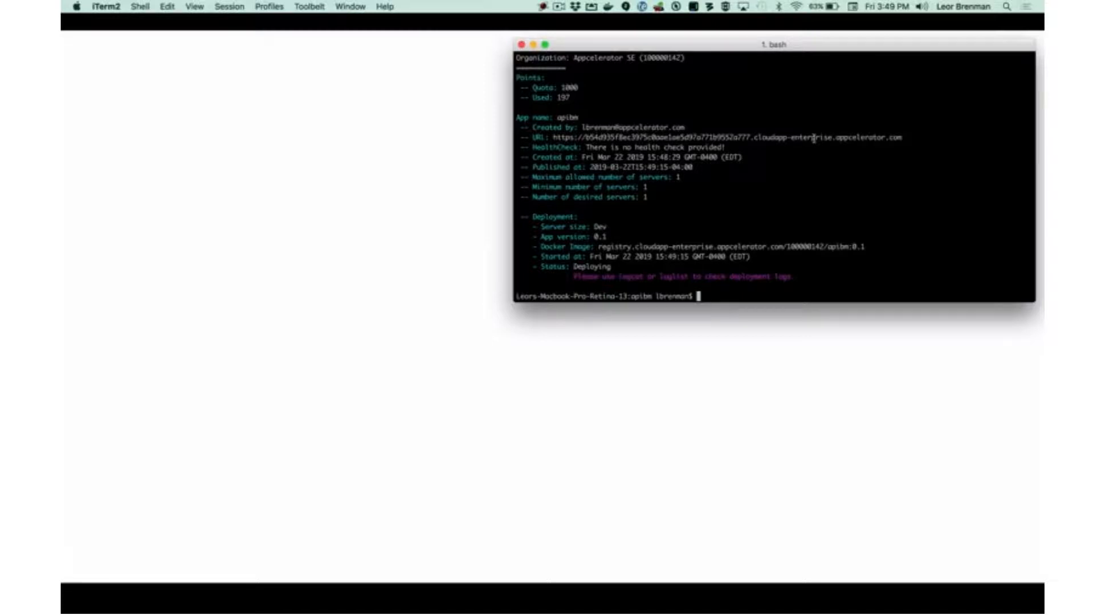
mouse_move(627, 243)
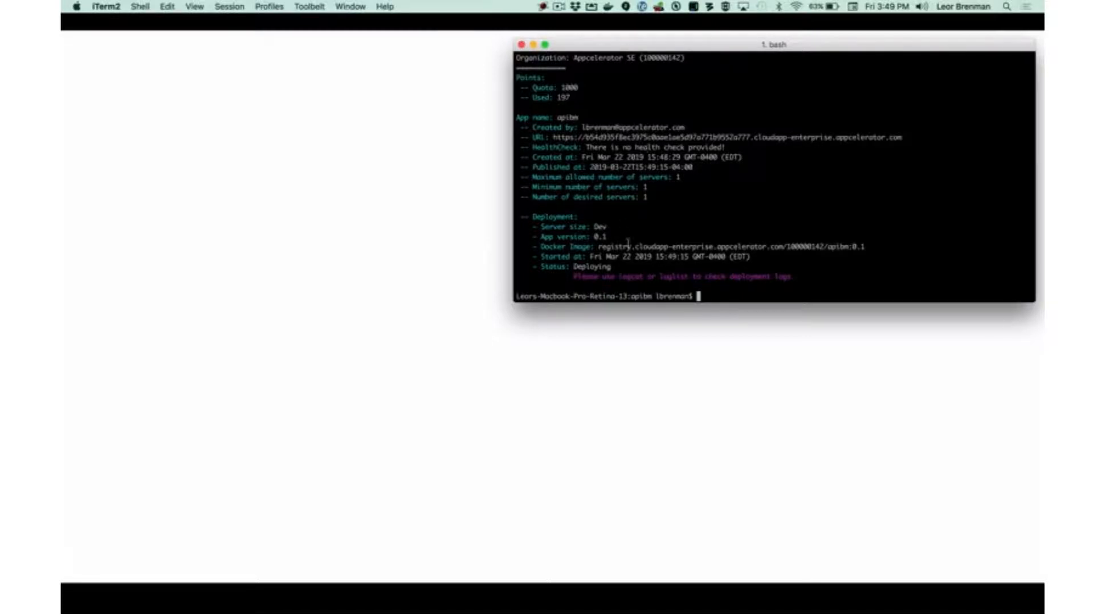
text(acs list apibm)
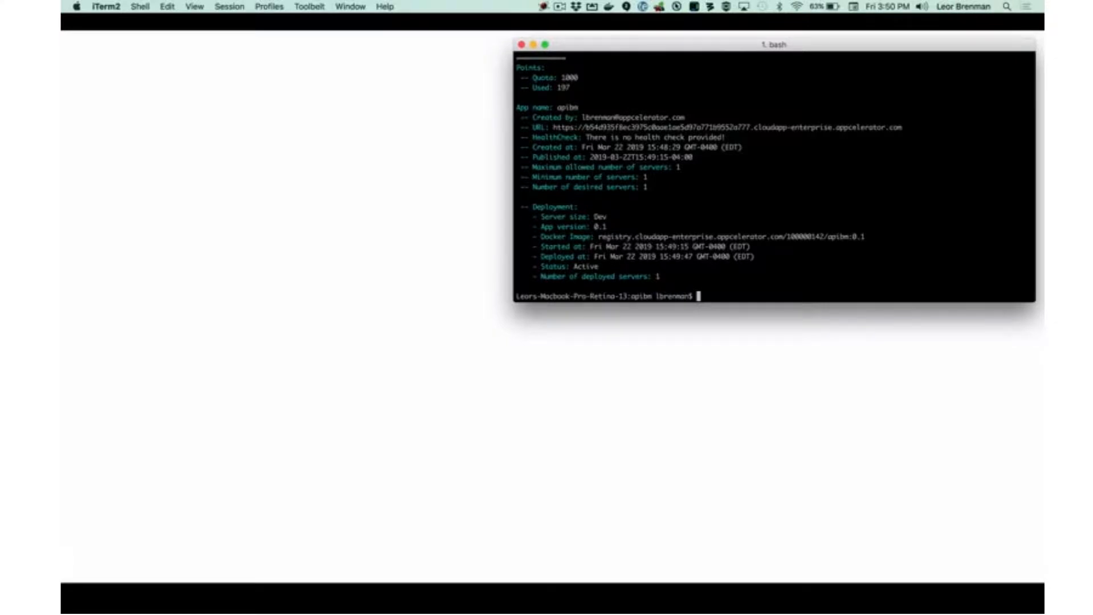
- Stream the apibm logs and highlight the 'Assigned port (80) is already in use' error
text(acs)
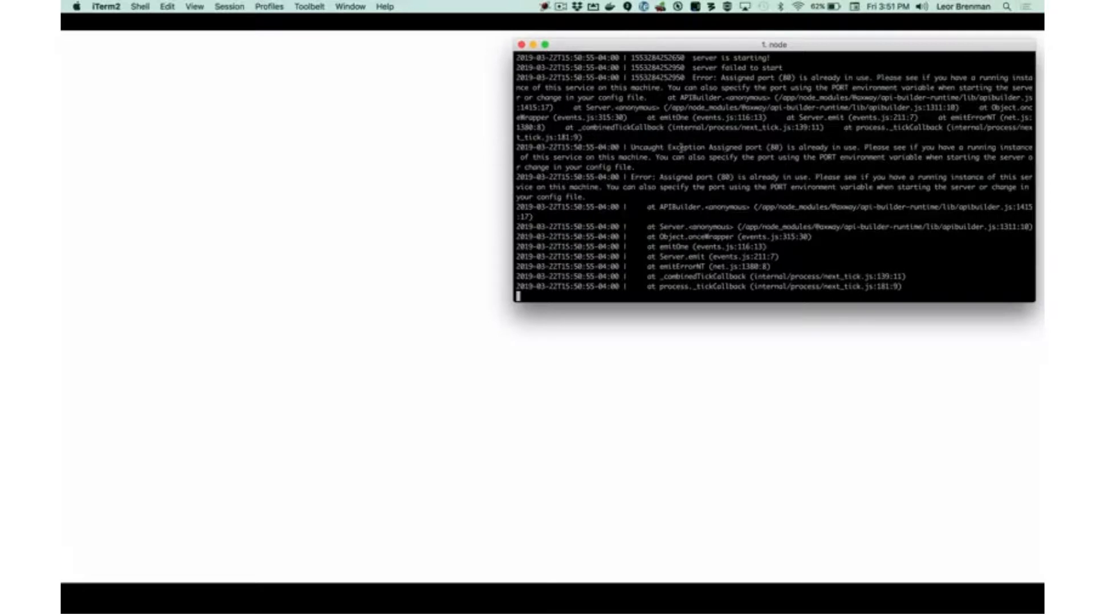
double_click(697, 147)
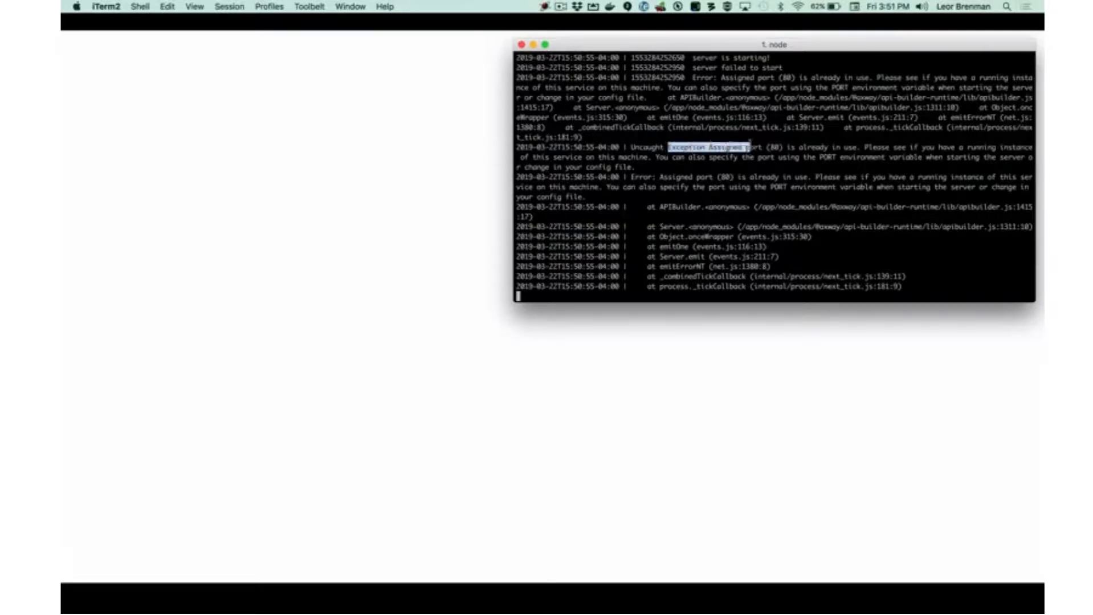
drag(672, 148, 853, 147)
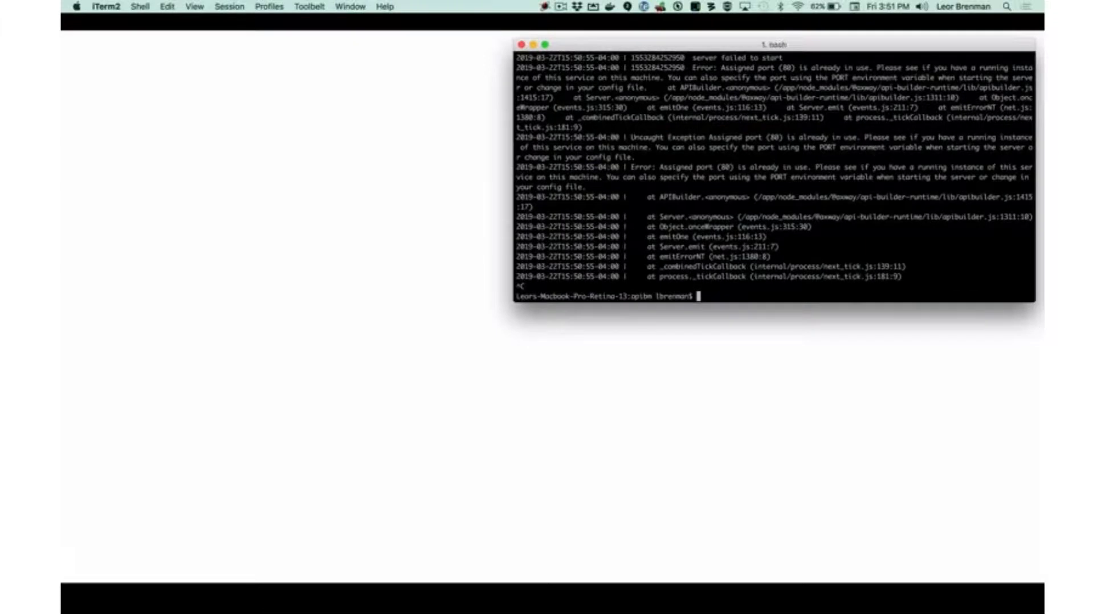
- Set PORT=8080 via 'acs config', confirm with yes, then stream logs with 'acs logcat apibm'
text(acs config --set PORT=8080)
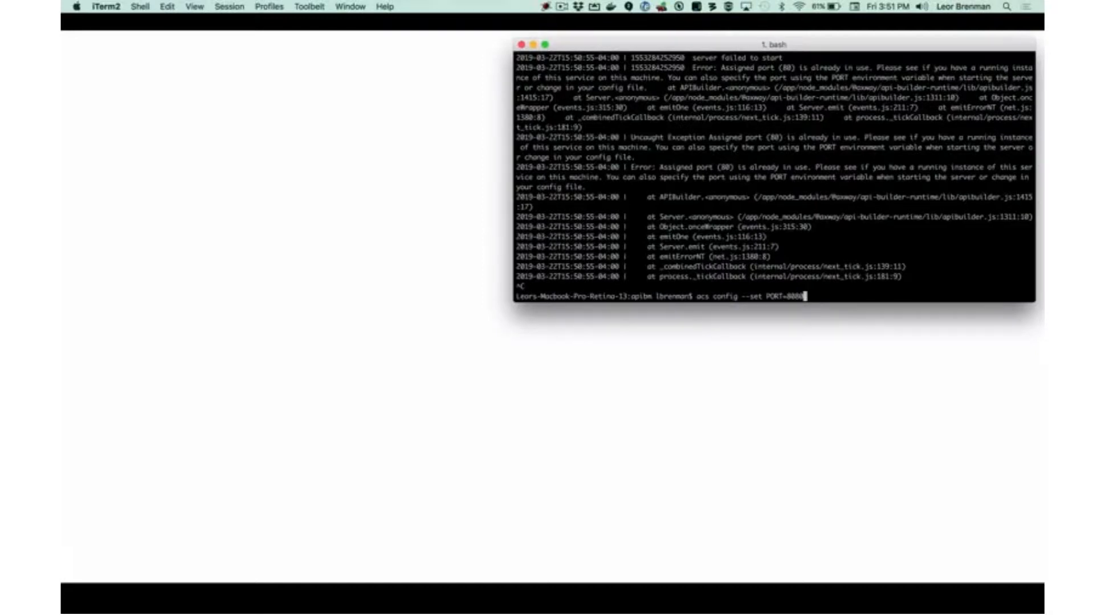
key(enter)
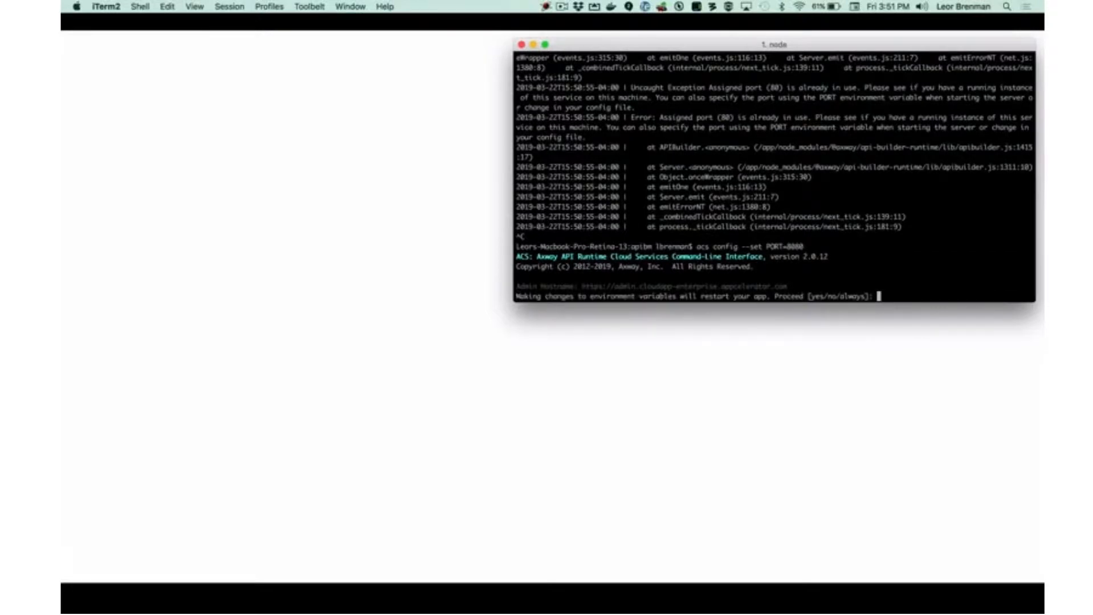
text(yes)
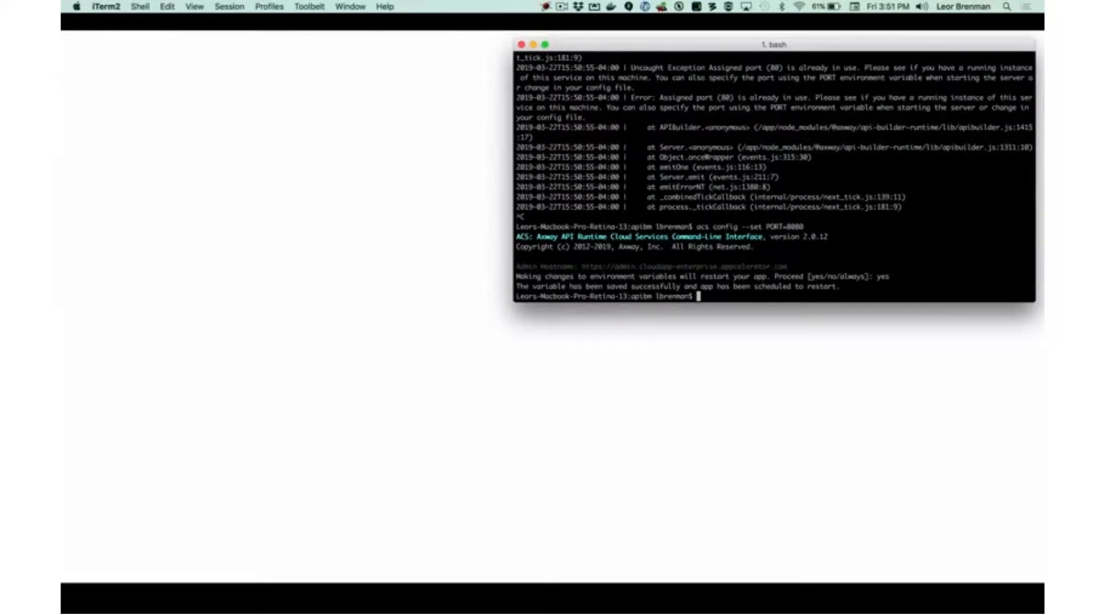
text(acs config --set PORT=8080)
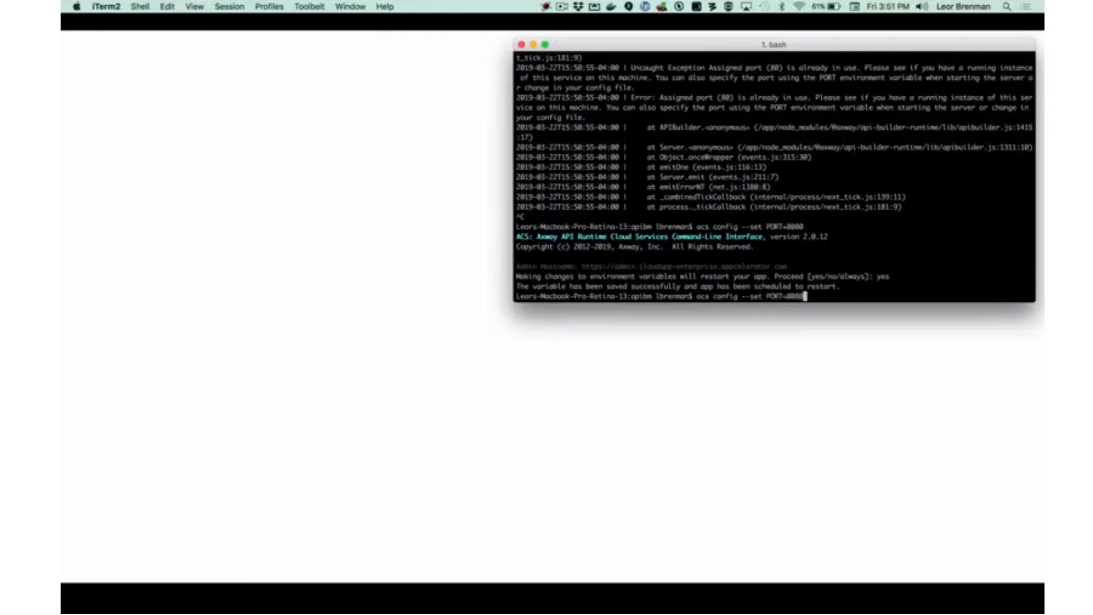
text(acs logcat apibm)
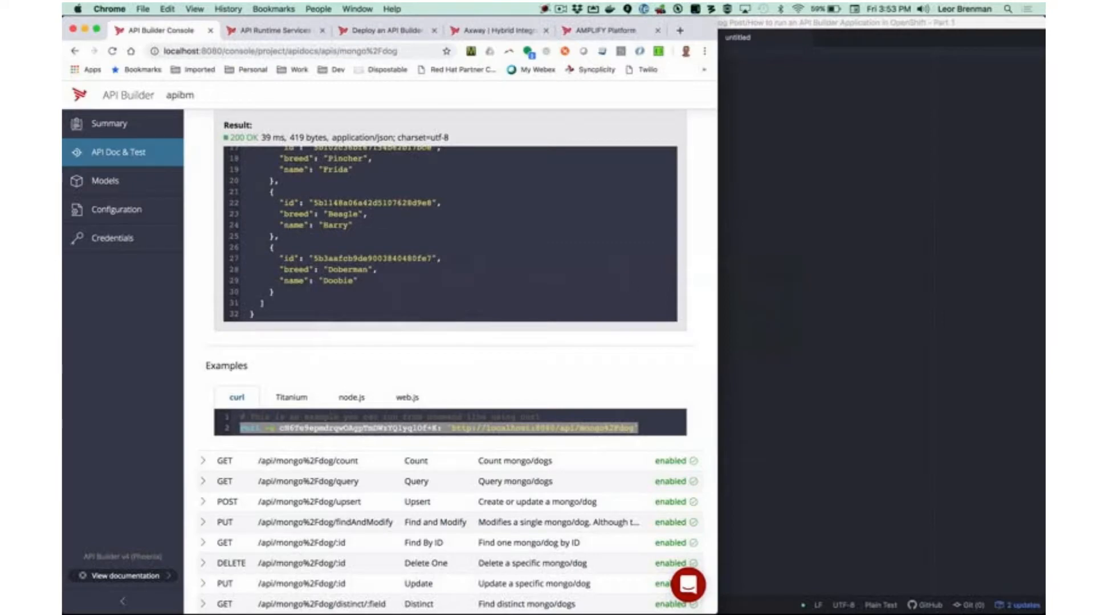
mouse_move(232, 296)
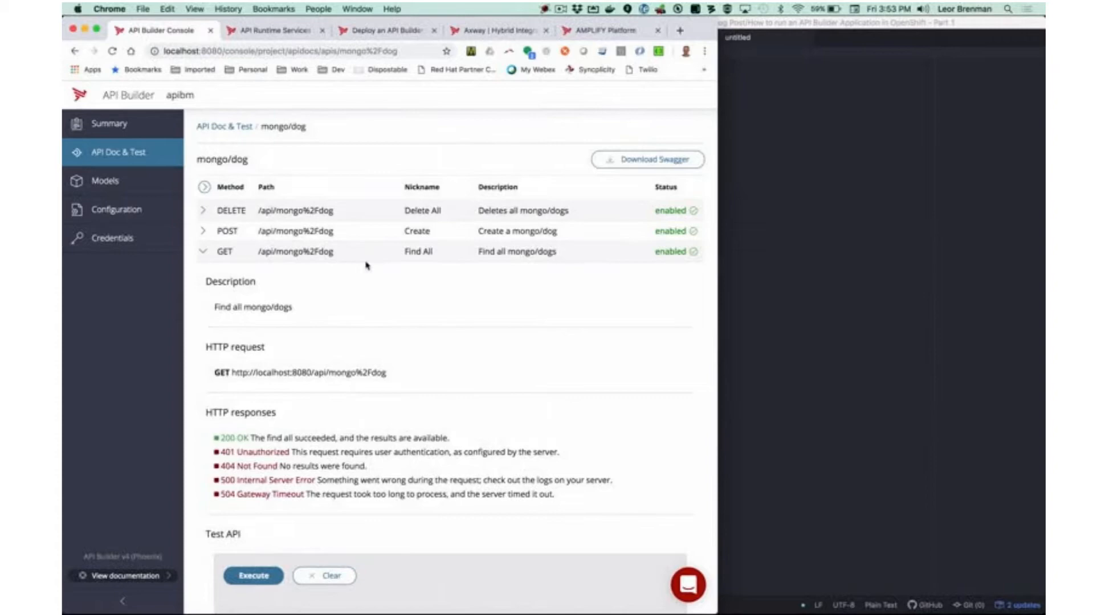
- Switch to the Atom editor to get an empty untitled file
click(253, 576)
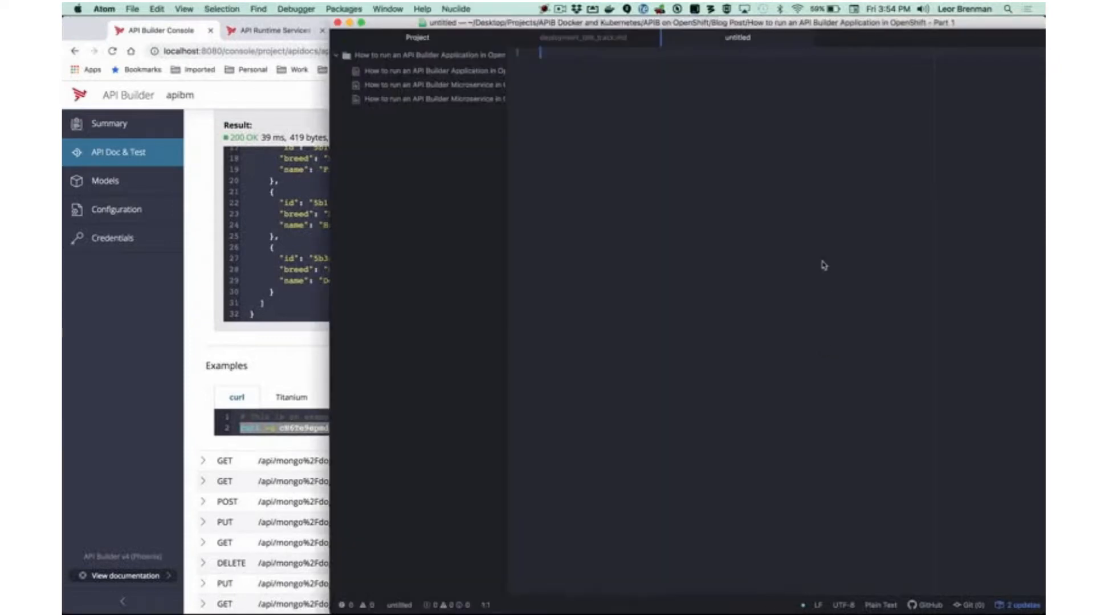
text(curl -u cN6Te9epmdrqwGAgpTmDWzYQ1yqlOf+K: 'http://localhost:8080/api/mongo%2Fdog')
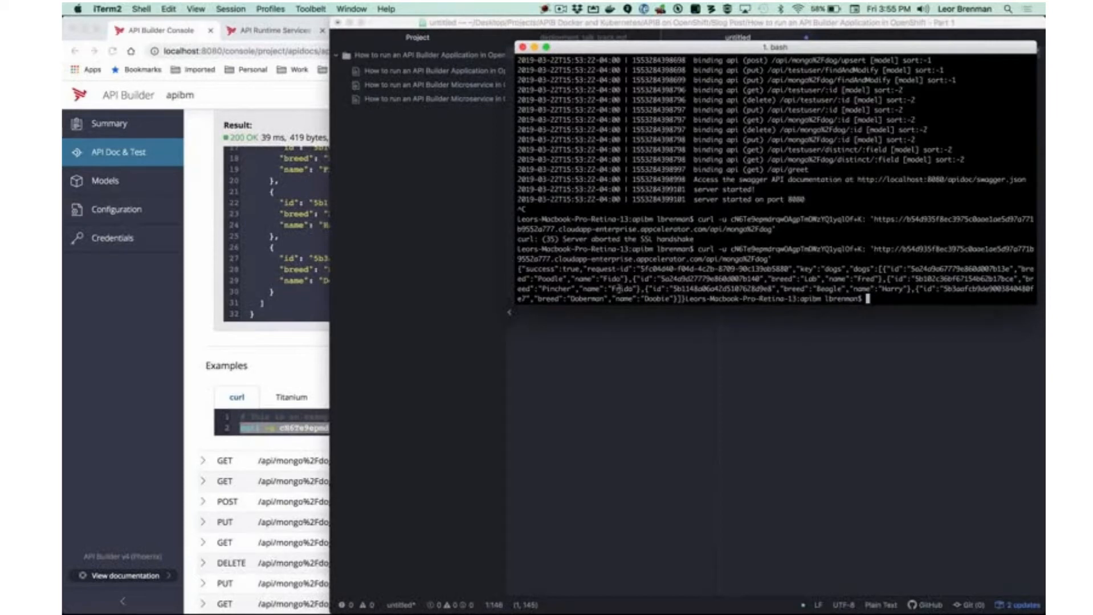
- Highlight the Pincher breed in the curl output listing the five dog records
double_click(551, 287)
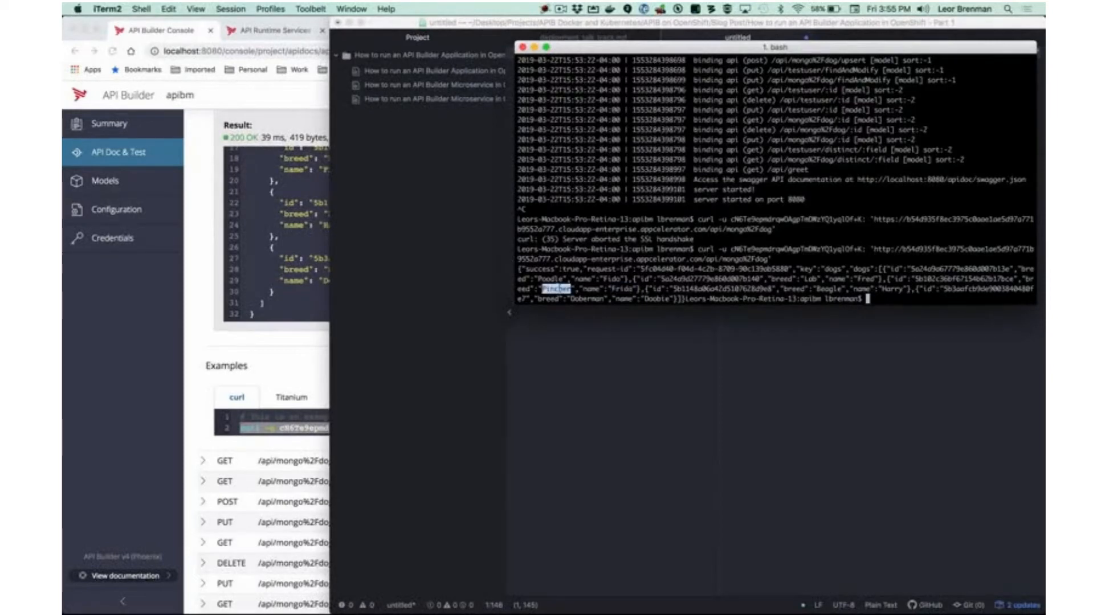